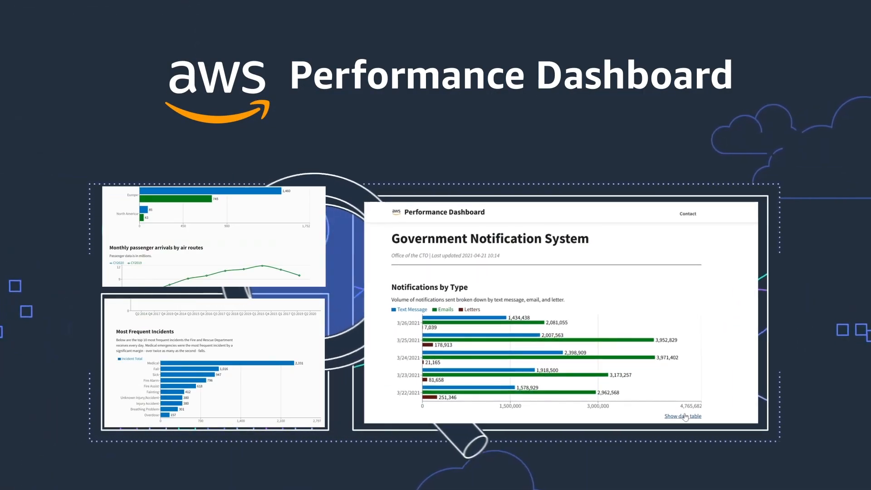
Show the Notifications by Type data table, then start a new Transportation Safety chart
left_click(682, 416)
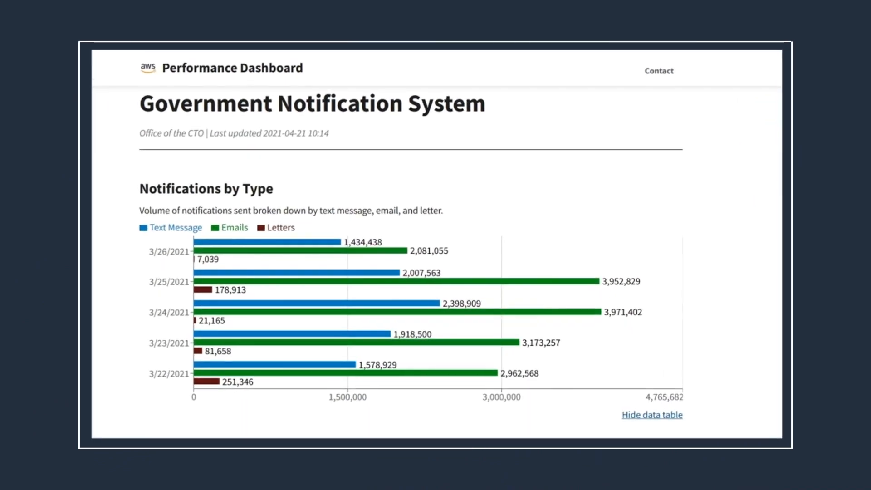
scroll("down", 3)
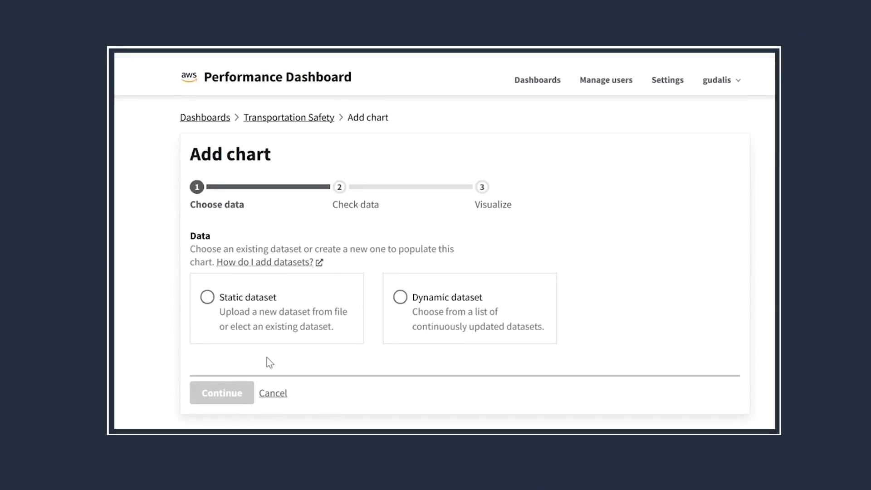
Choose a dynamic dataset showing Financial Year, Road, Rail and Coastal Shipping columns
left_click(399, 297)
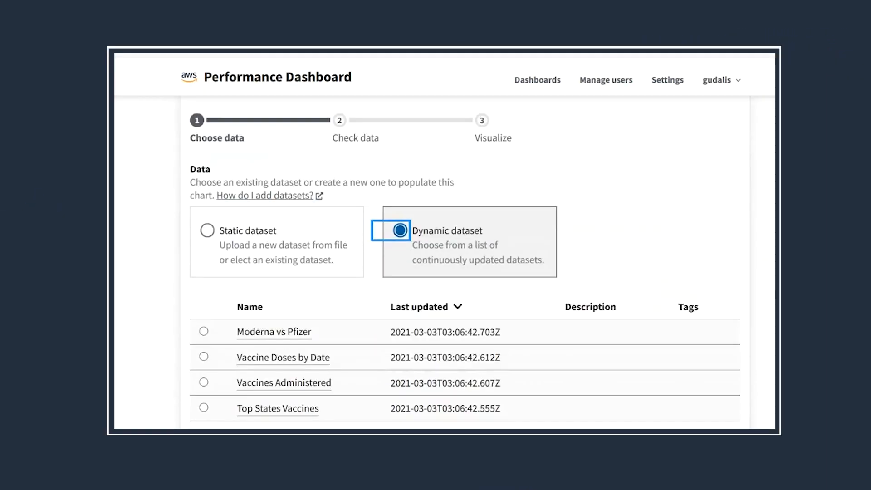
left_click(207, 230)
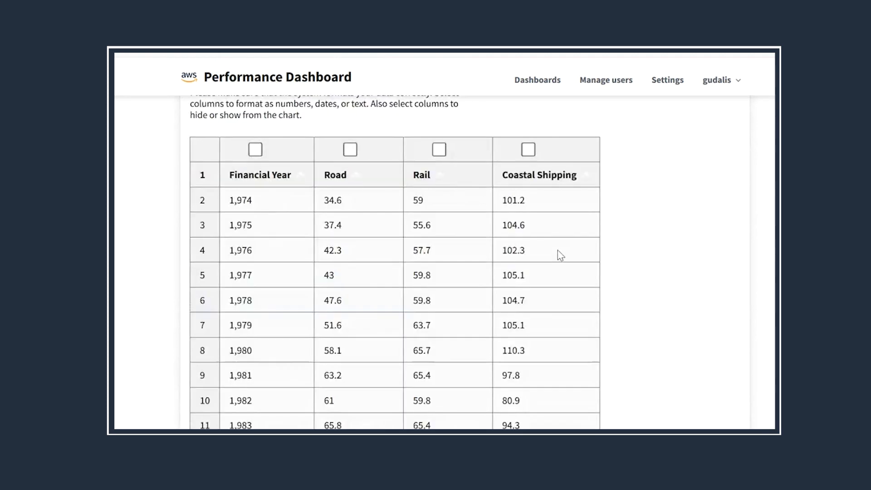
Browse the public homepage's topic lists, including Technology and Transportation
left_click(254, 149)
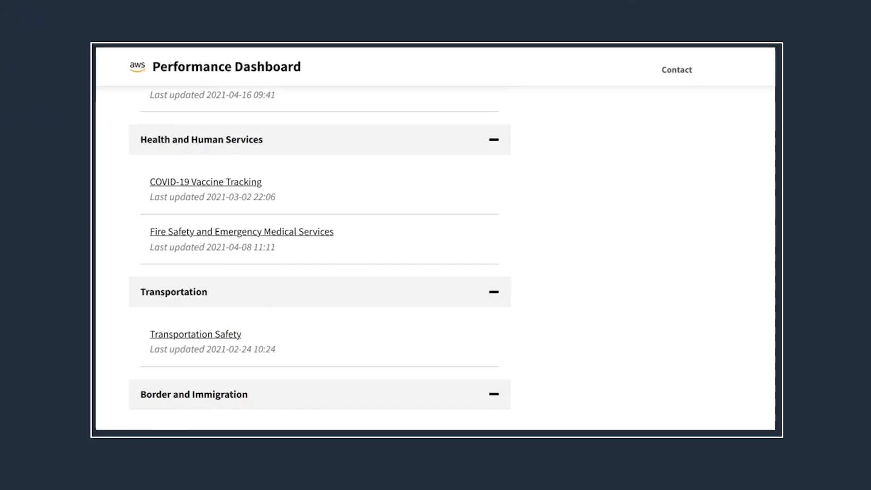
scroll("up", 3)
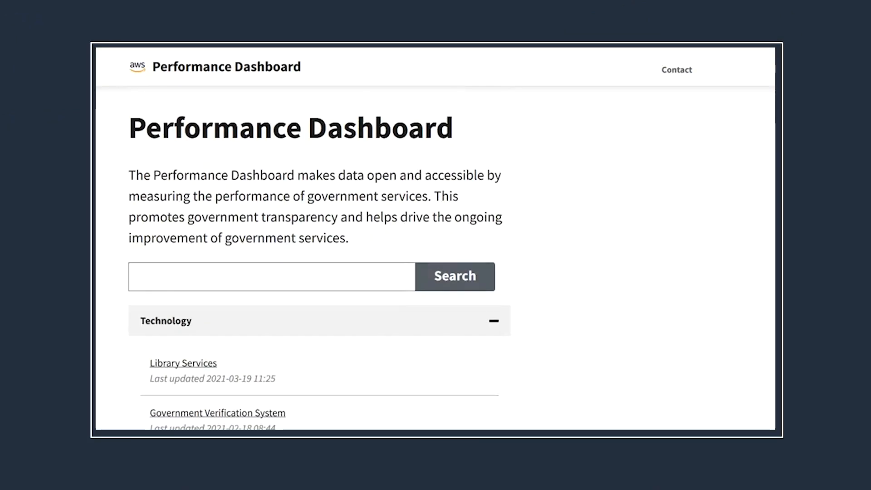